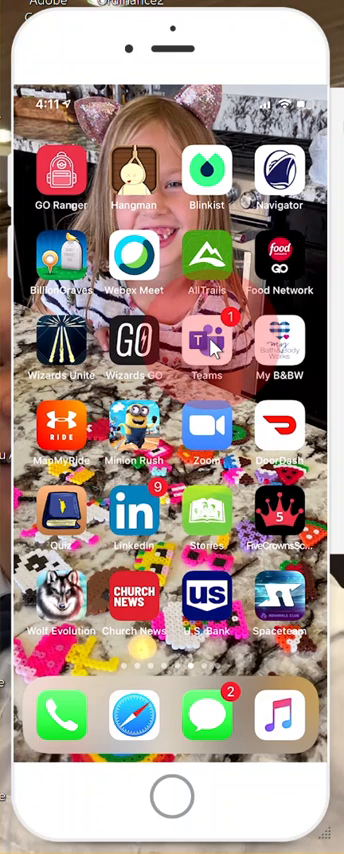
Launch Microsoft Teams from the iPhone home screen to see the three teams.
{"action": "left_click", "coordinate": [207, 350]}
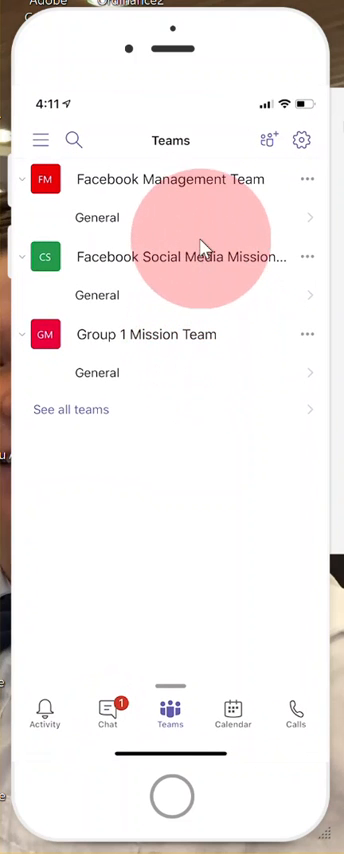
{"action": "mouse_move", "coordinate": [188, 203]}
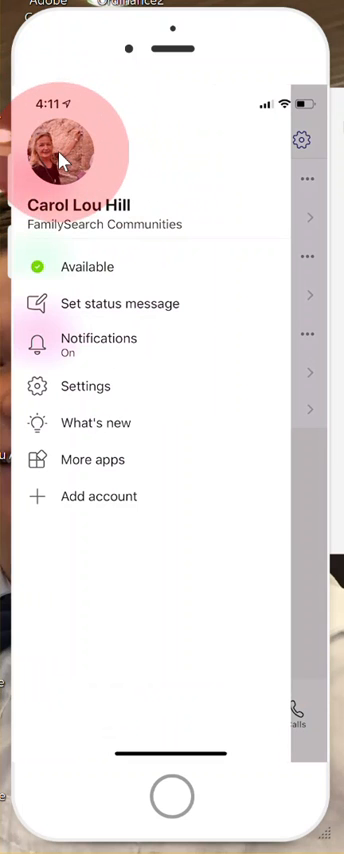
Open your own profile page showing the photo with its edit option.
{"action": "left_click", "coordinate": [70, 155]}
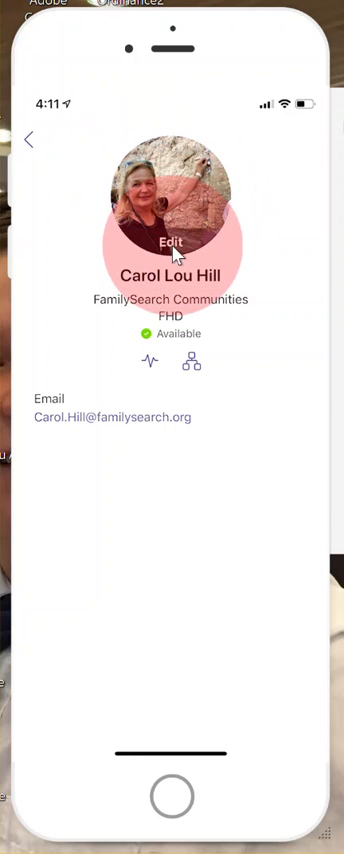
{"action": "left_click", "coordinate": [172, 243]}
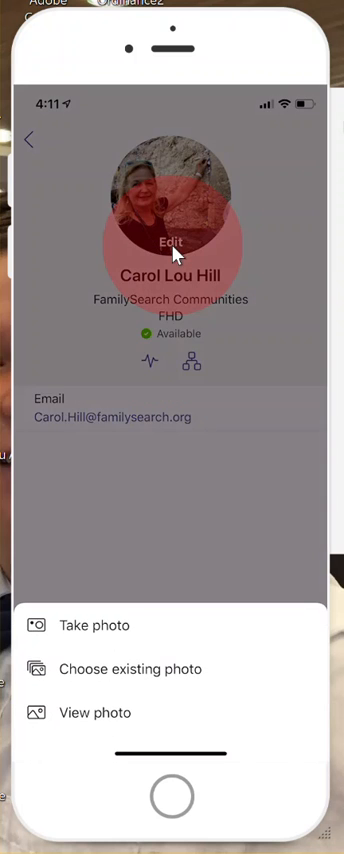
{"action": "left_click", "coordinate": [93, 625]}
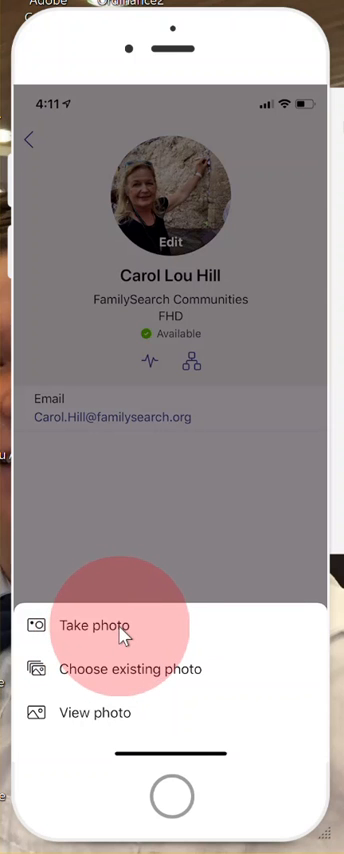
{"action": "mouse_move", "coordinate": [140, 637]}
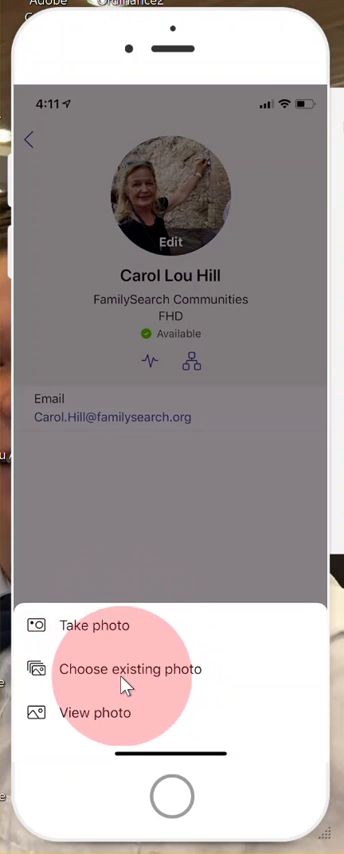
{"action": "left_click", "coordinate": [129, 668]}
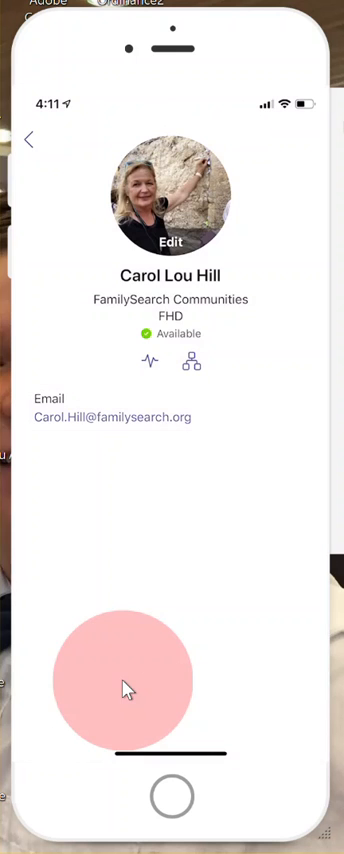
{"action": "left_click", "coordinate": [171, 247]}
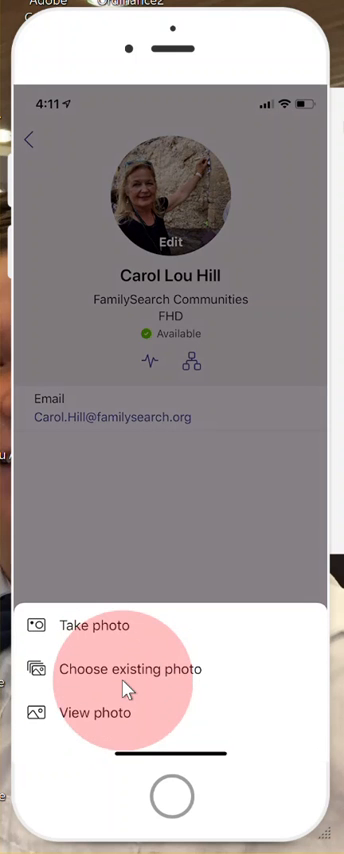
{"action": "mouse_move", "coordinate": [98, 725]}
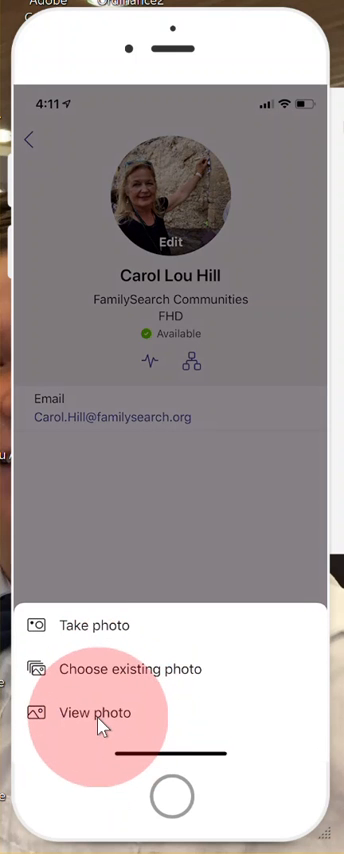
{"action": "mouse_move", "coordinate": [143, 612]}
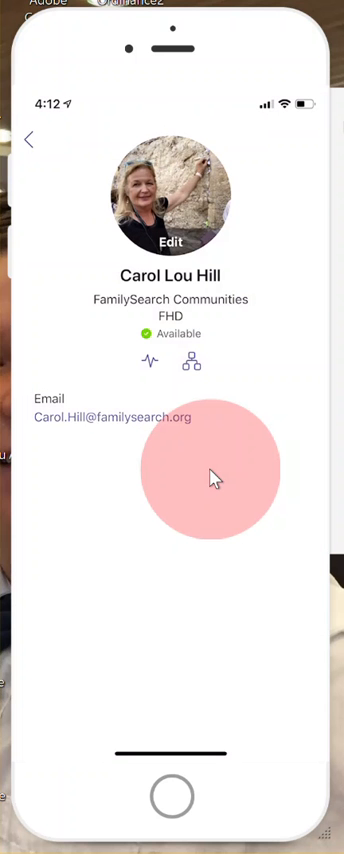
Go back from the profile to the teams list with its three General channels.
{"action": "left_click", "coordinate": [168, 713]}
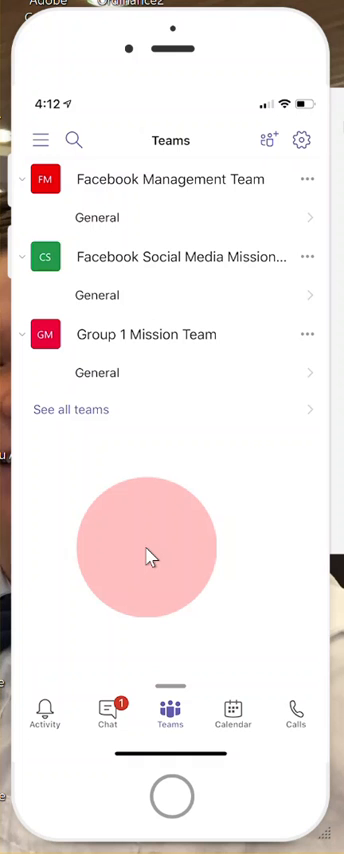
{"action": "mouse_move", "coordinate": [190, 585]}
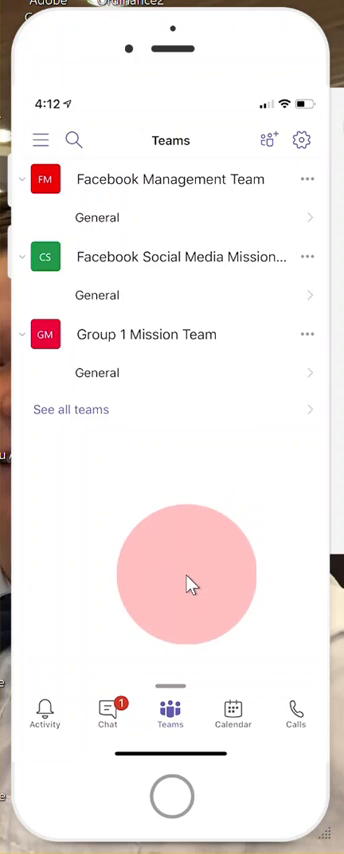
{"action": "mouse_move", "coordinate": [180, 627]}
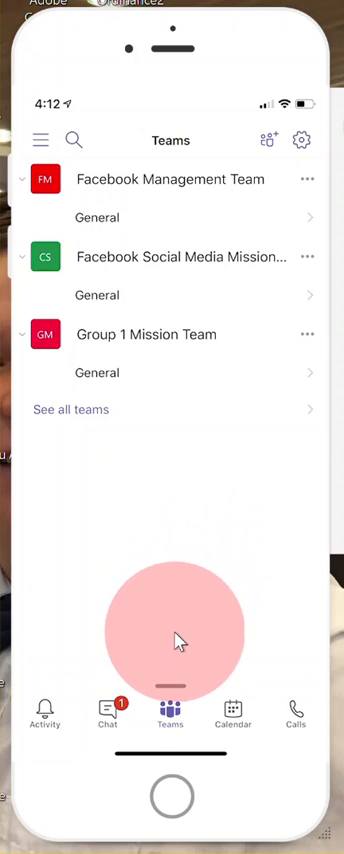